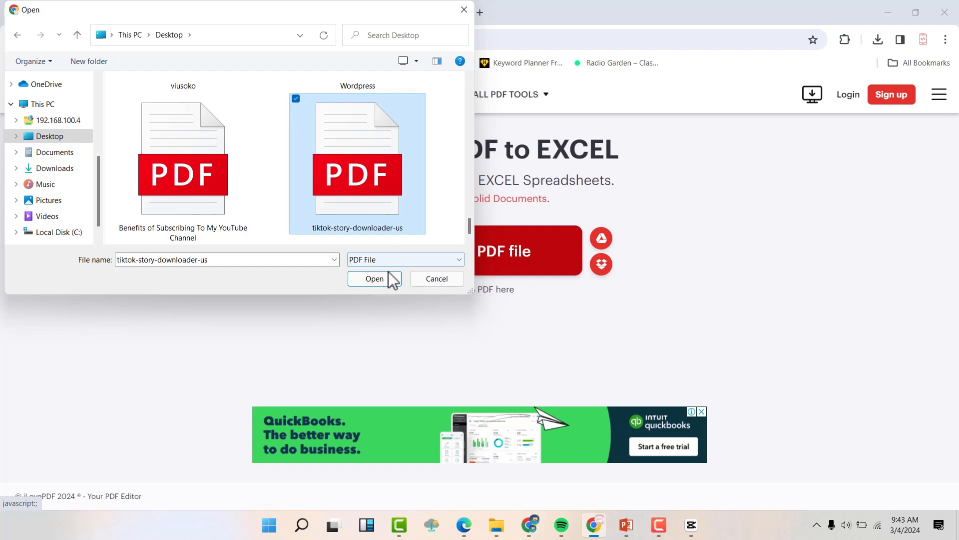
# - Upload the tiktok-story-downloader-us PDF from the Desktop for conversion to Excel
pyautogui.click(373, 279)
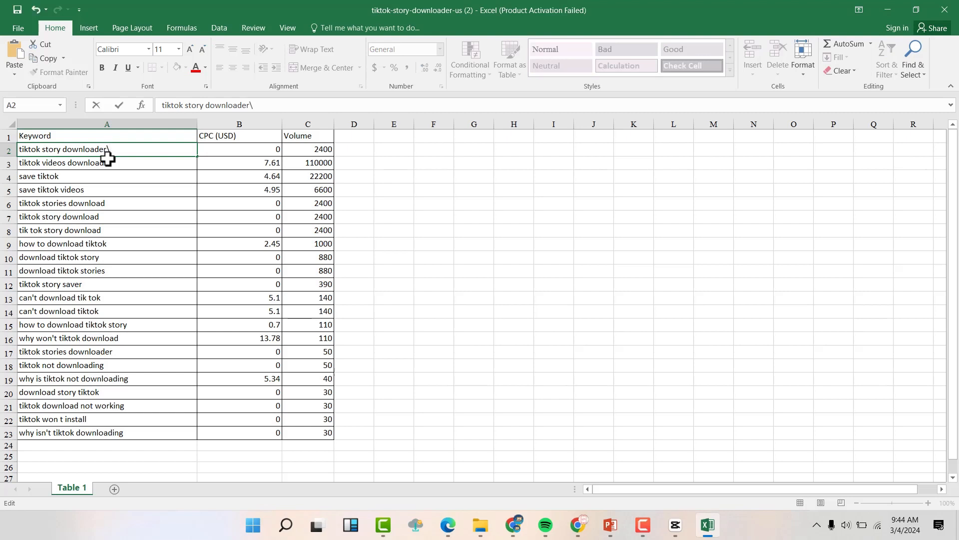
# - Edit cell A2 to read 'tiktok story downloader\fdgdg', proving the converted data is editable
pyautogui.write('fdgdg')
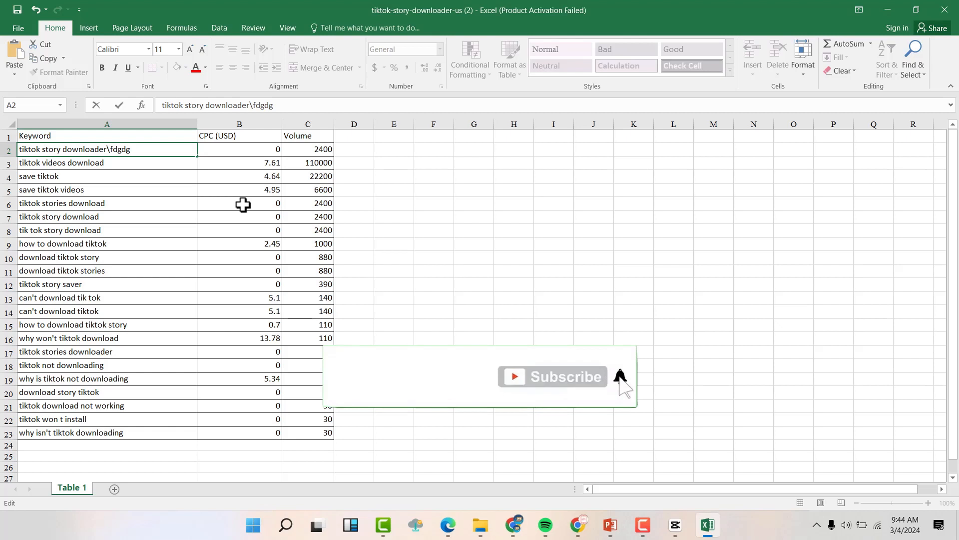